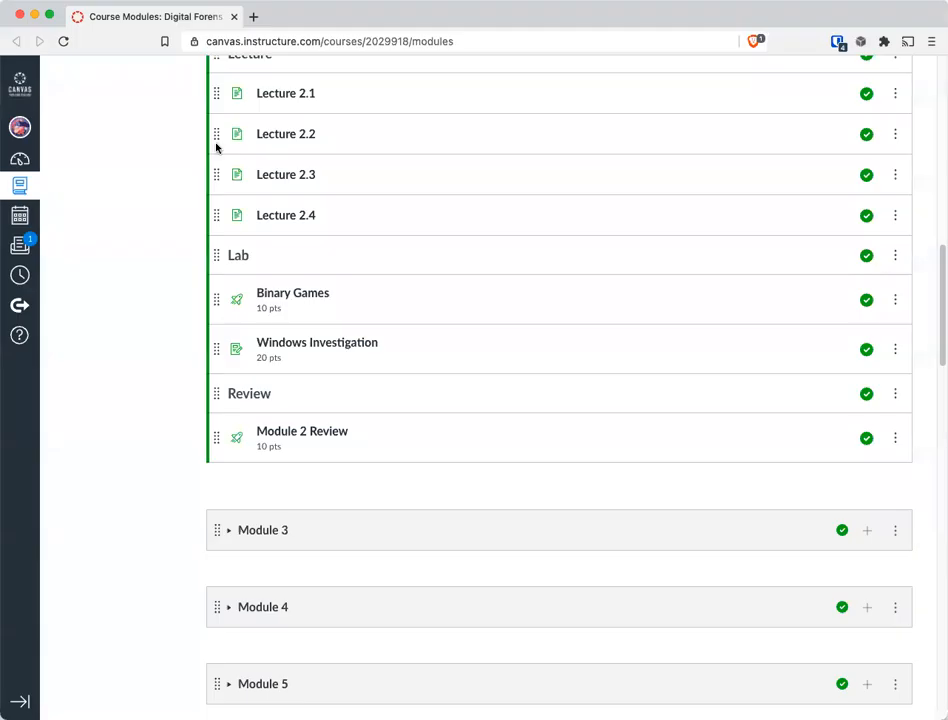
Open the Binary Games quiz from the Module 2 Lab section in a new tab
scroll(down, 3)
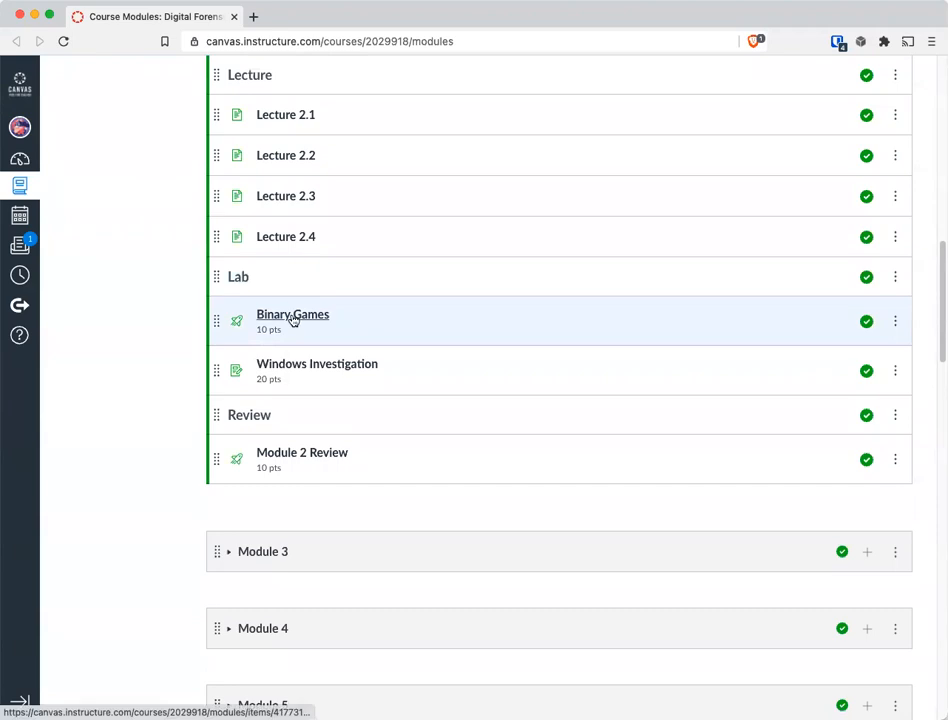
click(292, 314)
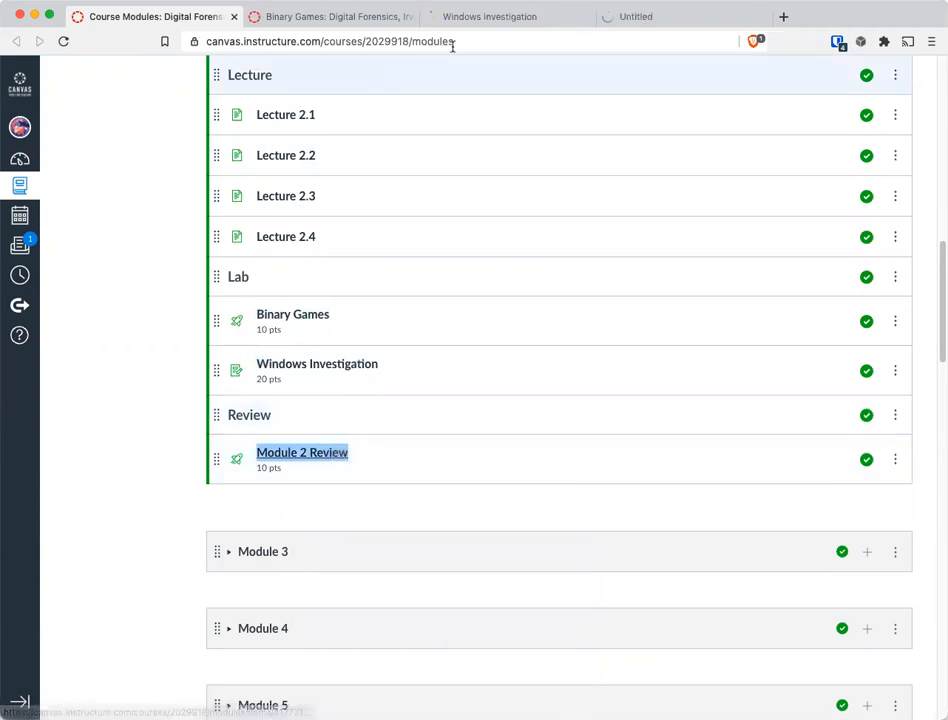
View the Binary Games quiz page: published, 10 points, graded, 5-minute limit
click(302, 452)
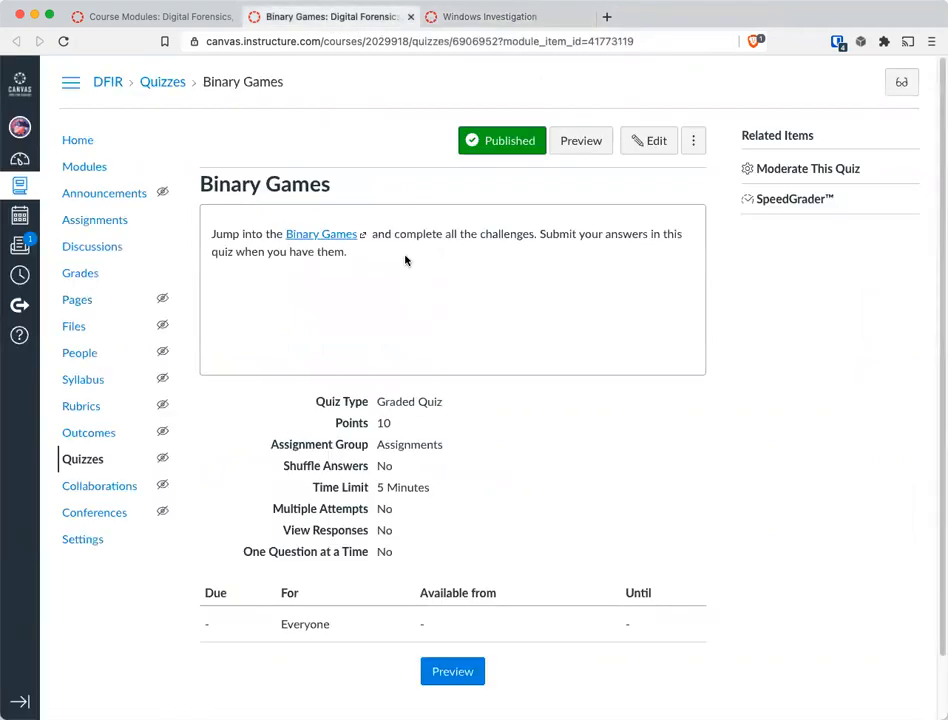
mouse_move(474, 260)
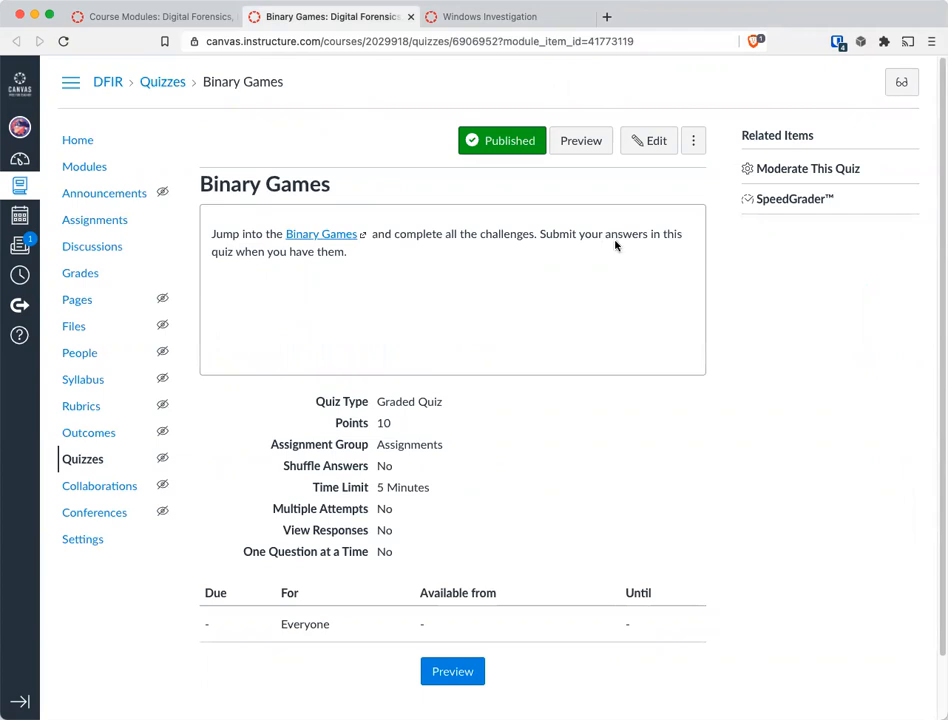
mouse_move(324, 234)
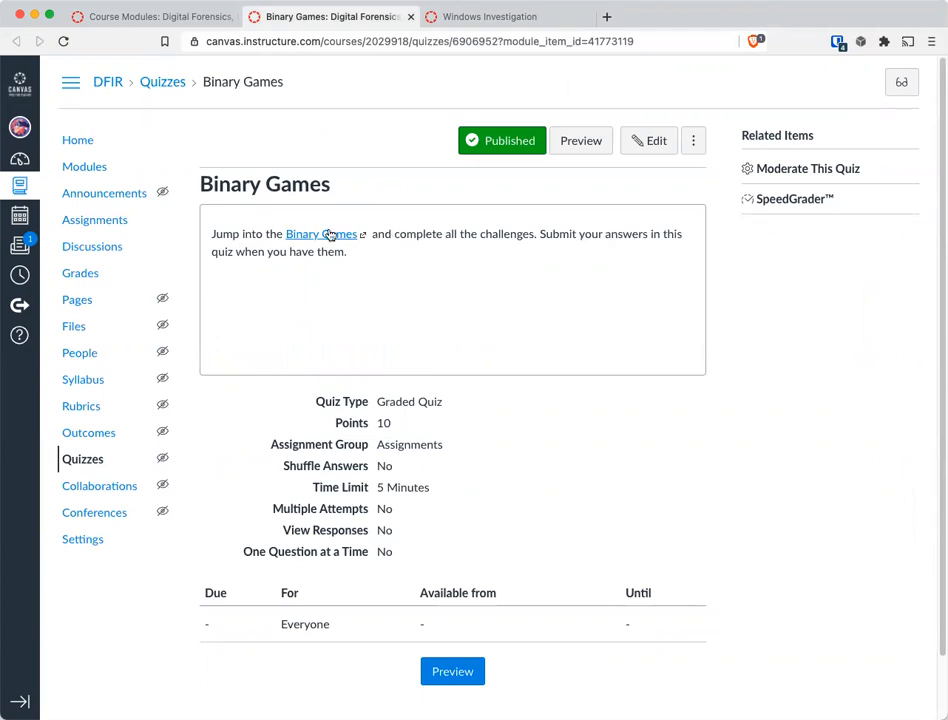
Open the H 100: Binary Games challenge page on the Bowne Consulting site
click(320, 232)
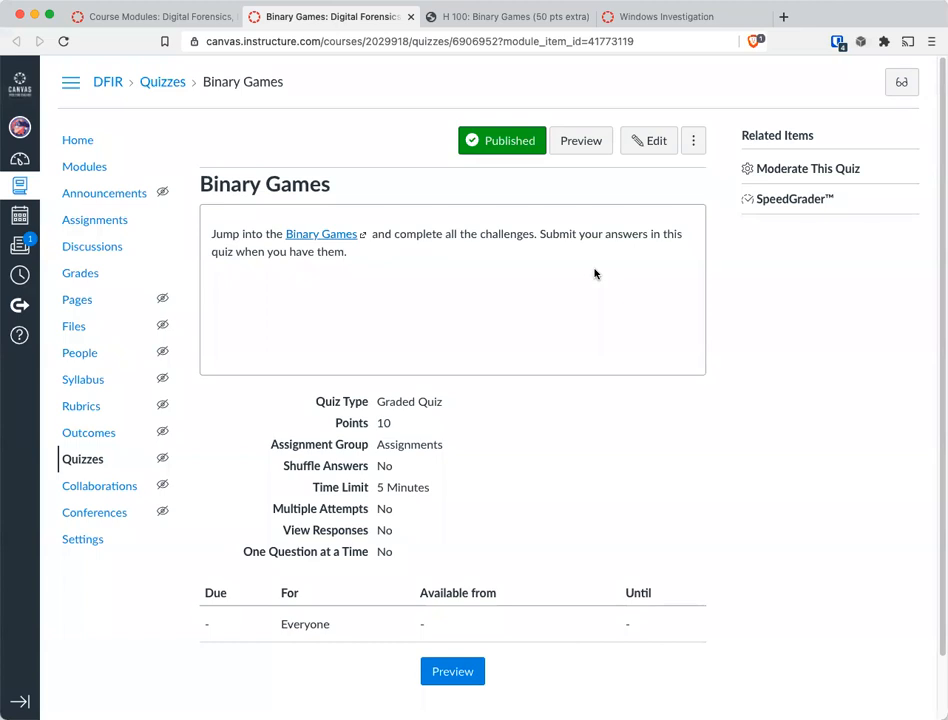
mouse_move(808, 168)
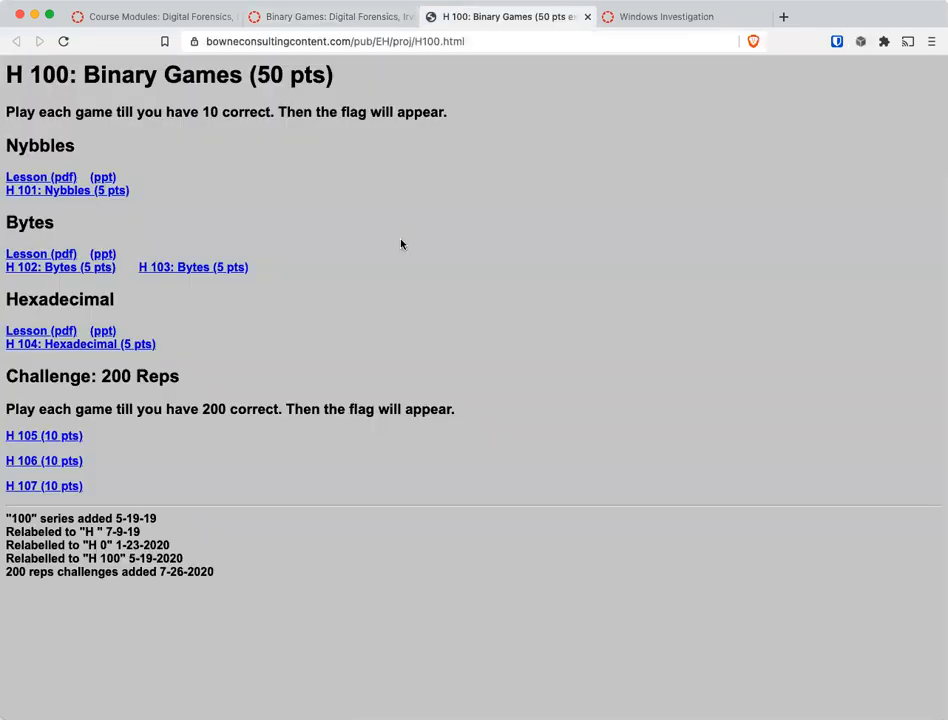
mouse_move(248, 248)
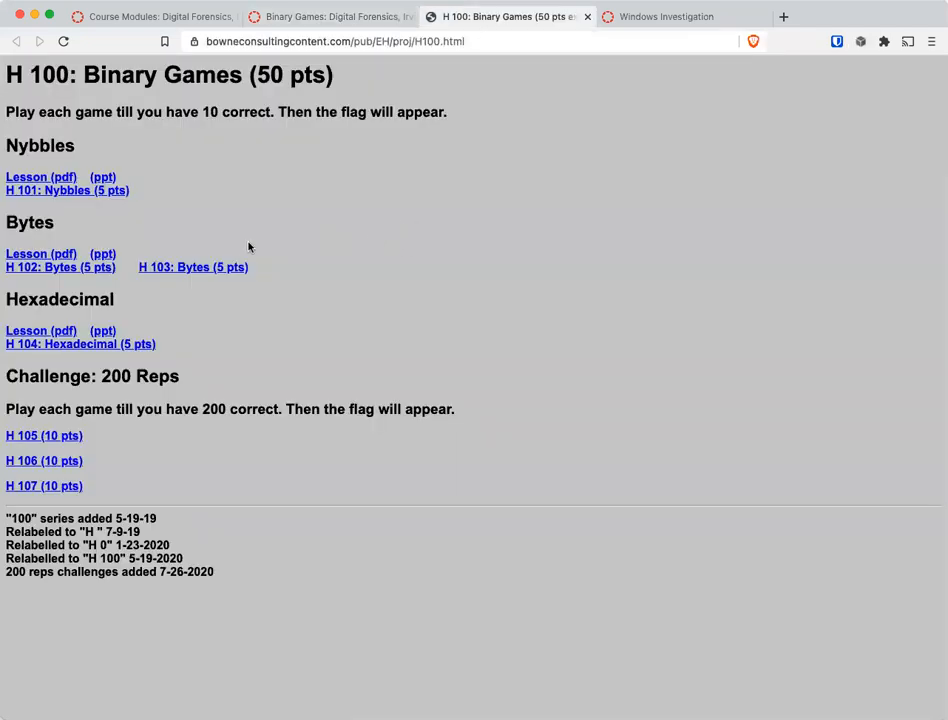
mouse_move(44, 436)
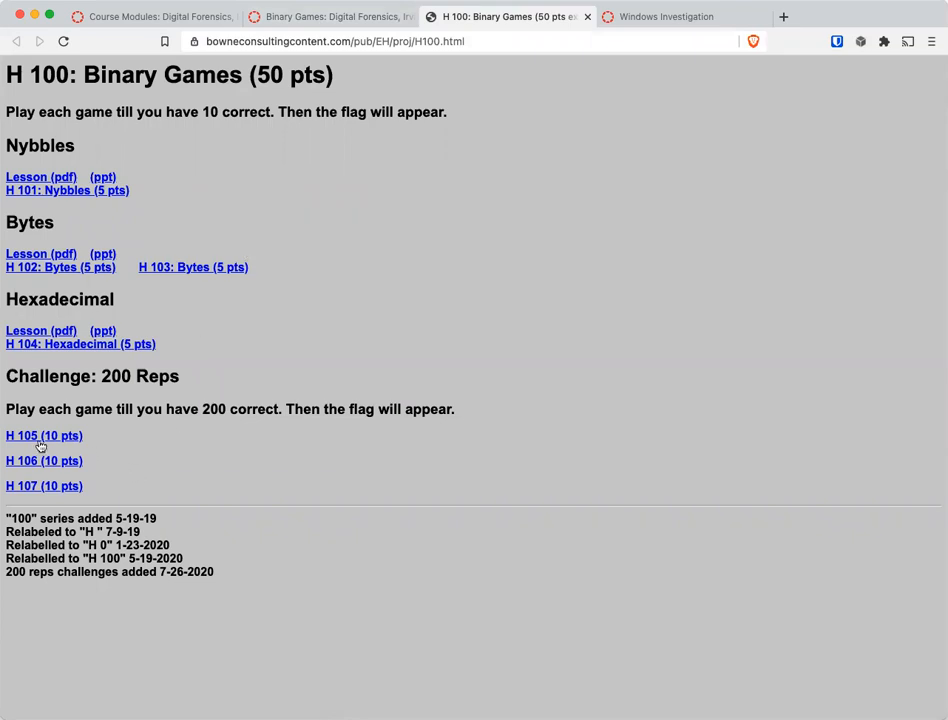
mouse_move(40, 190)
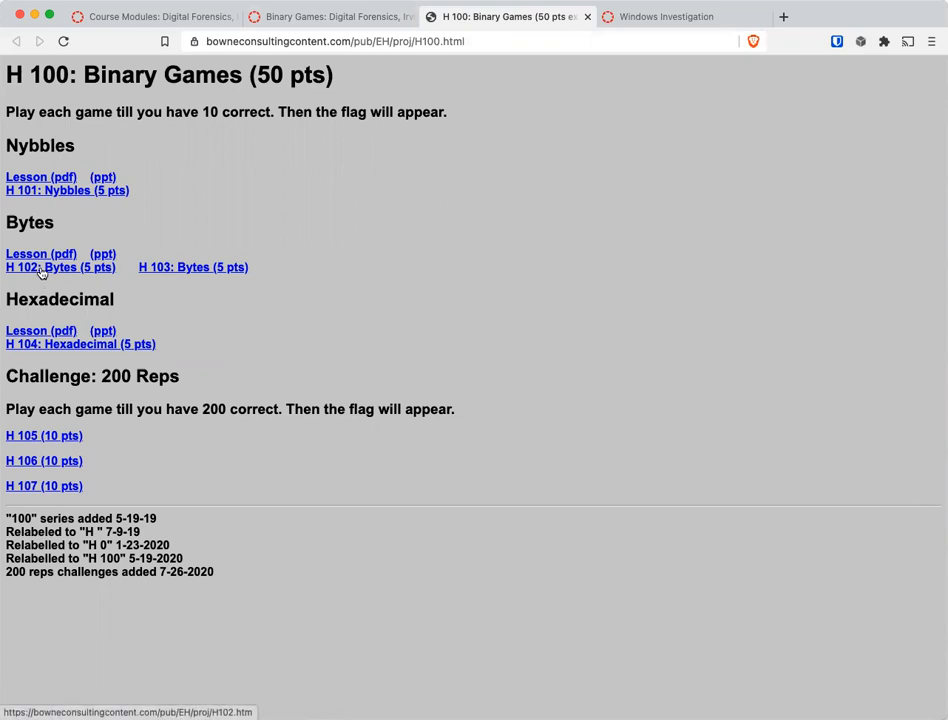
mouse_move(62, 456)
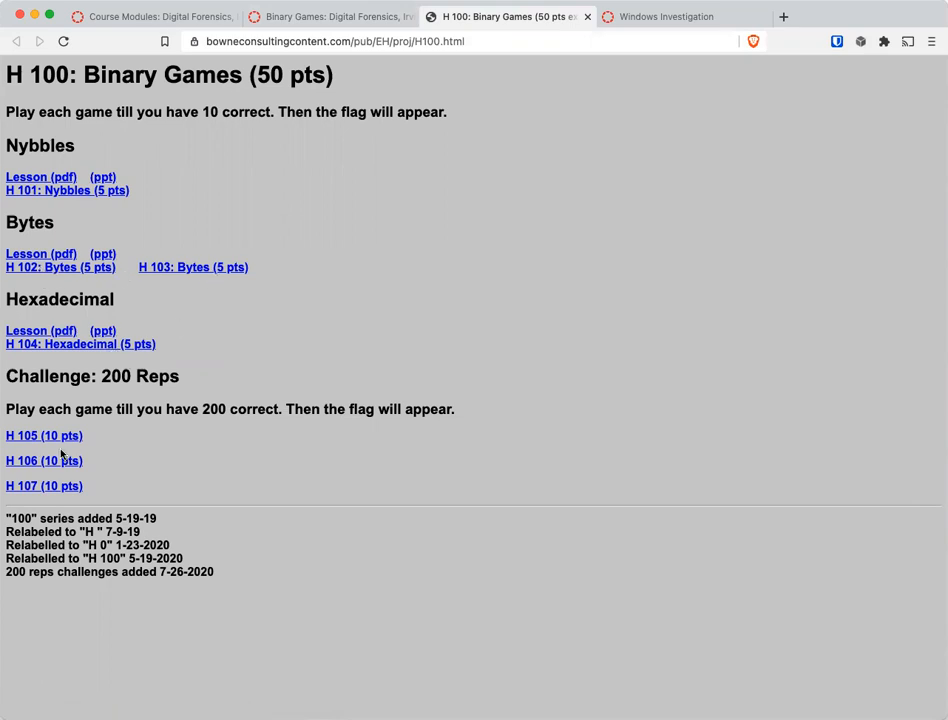
mouse_move(280, 56)
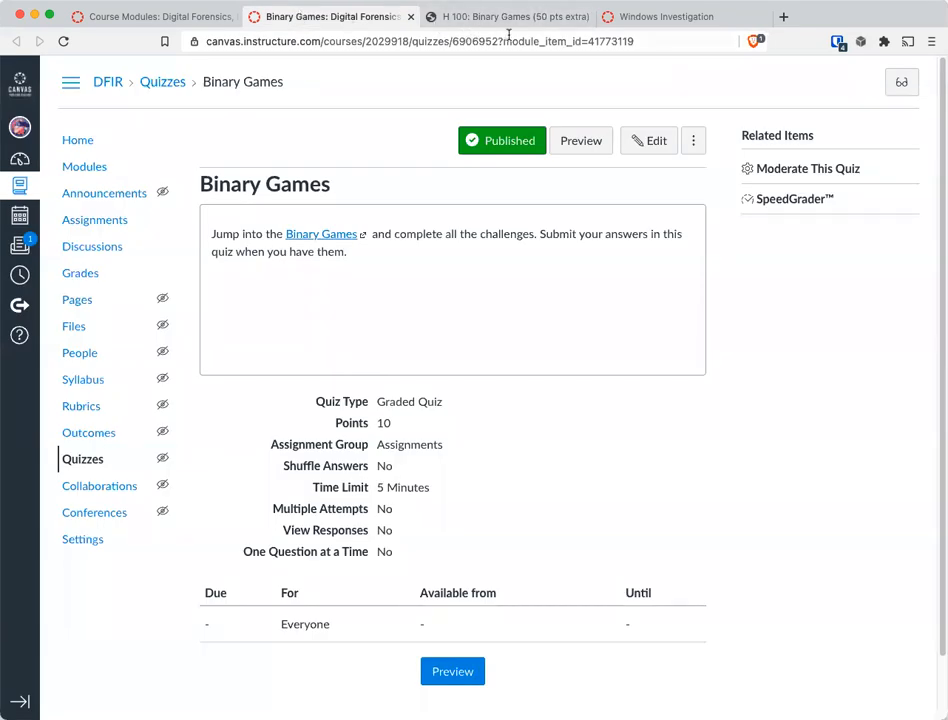
click(506, 16)
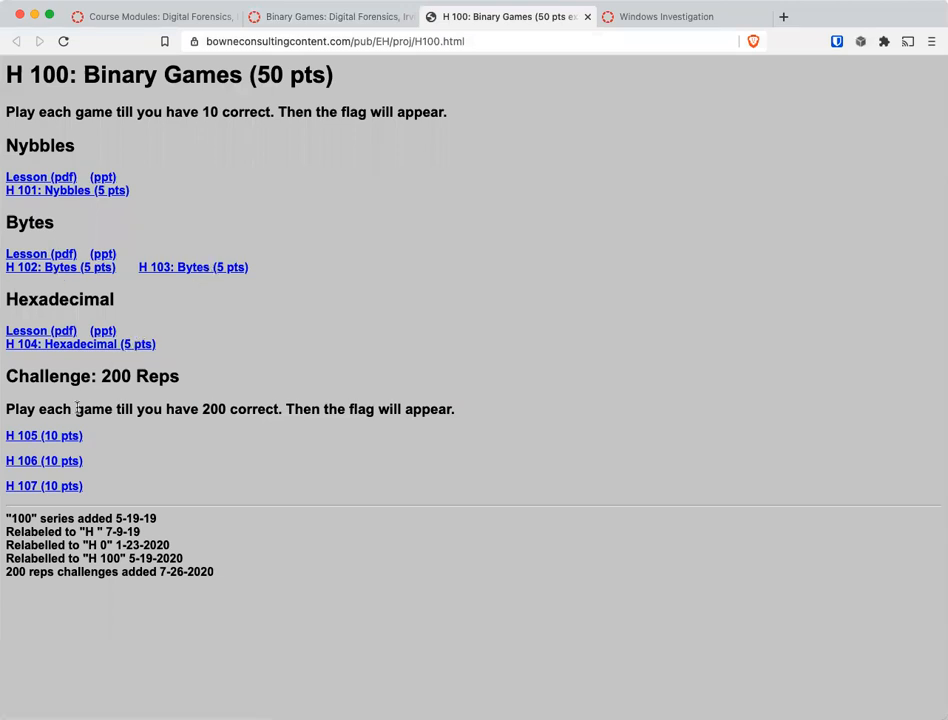
mouse_move(218, 480)
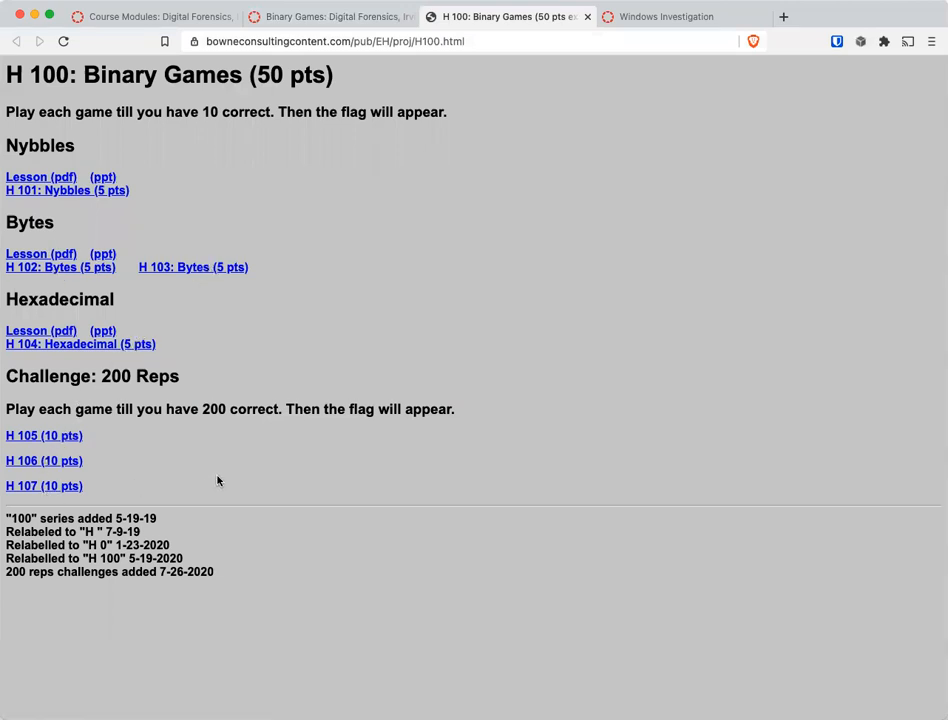
drag(284, 408, 400, 408)
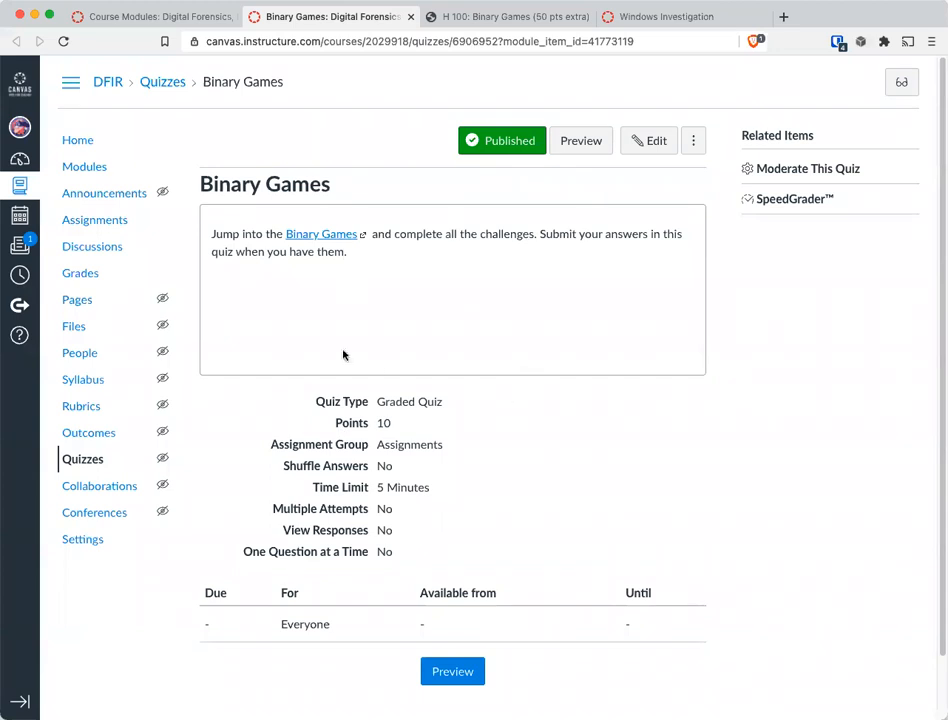
mouse_move(380, 364)
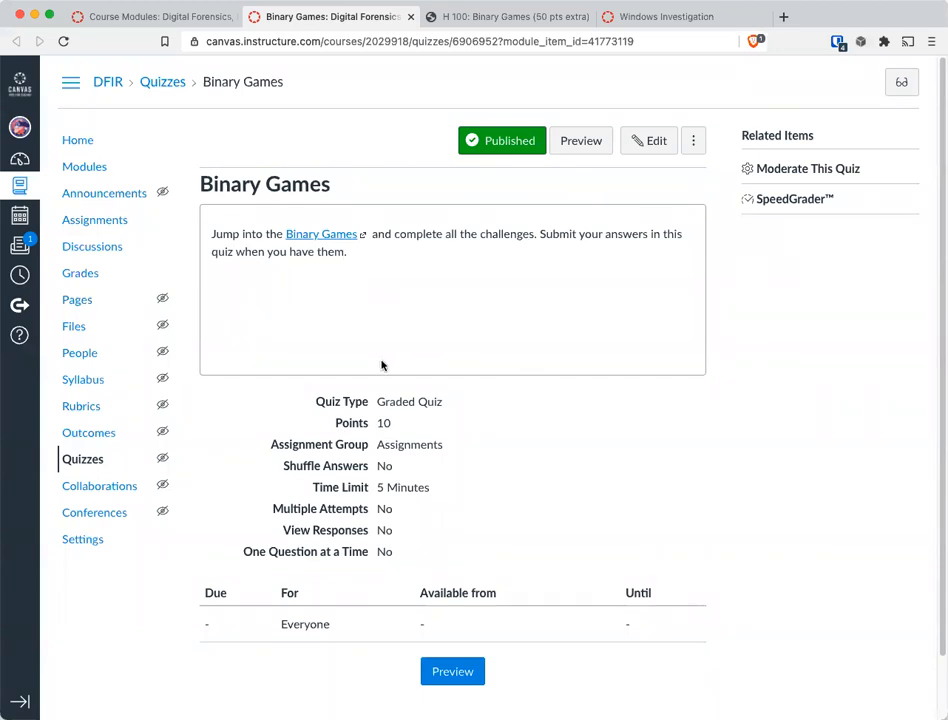
mouse_move(376, 360)
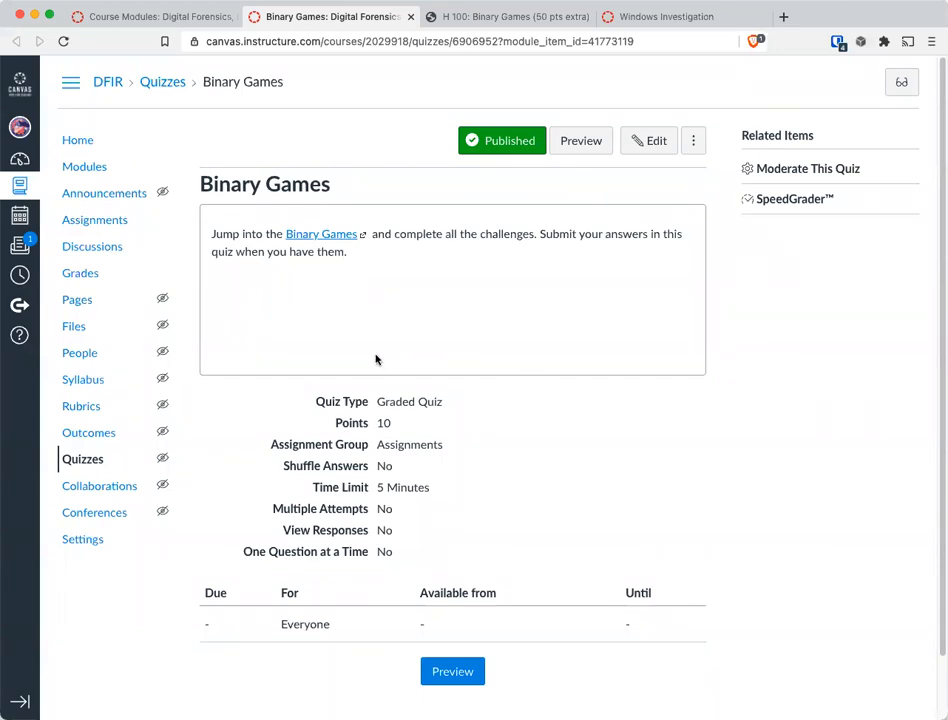
mouse_move(400, 396)
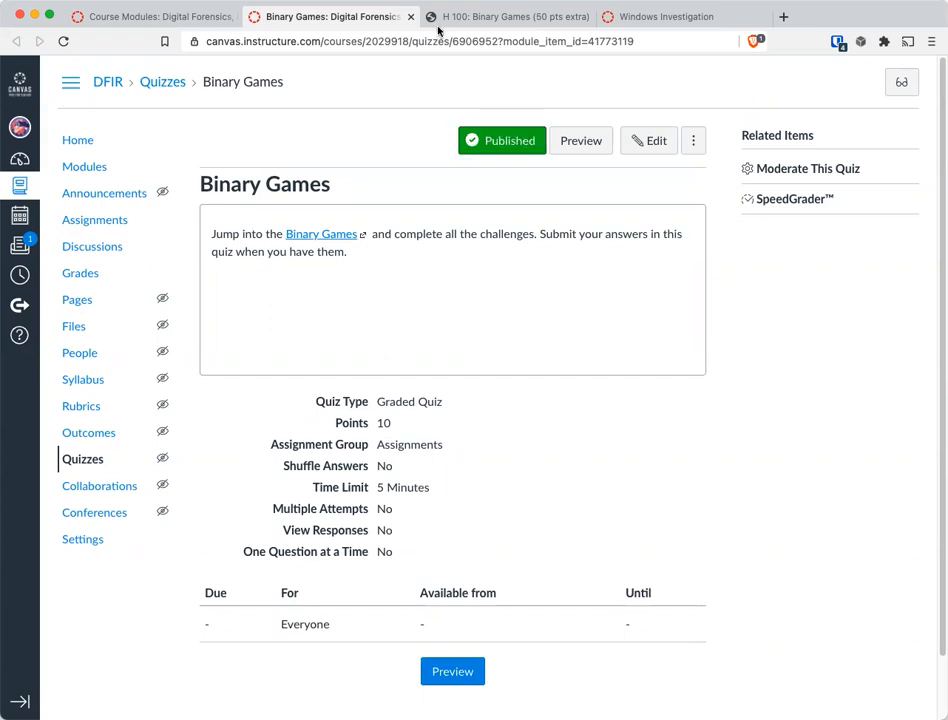
mouse_move(506, 416)
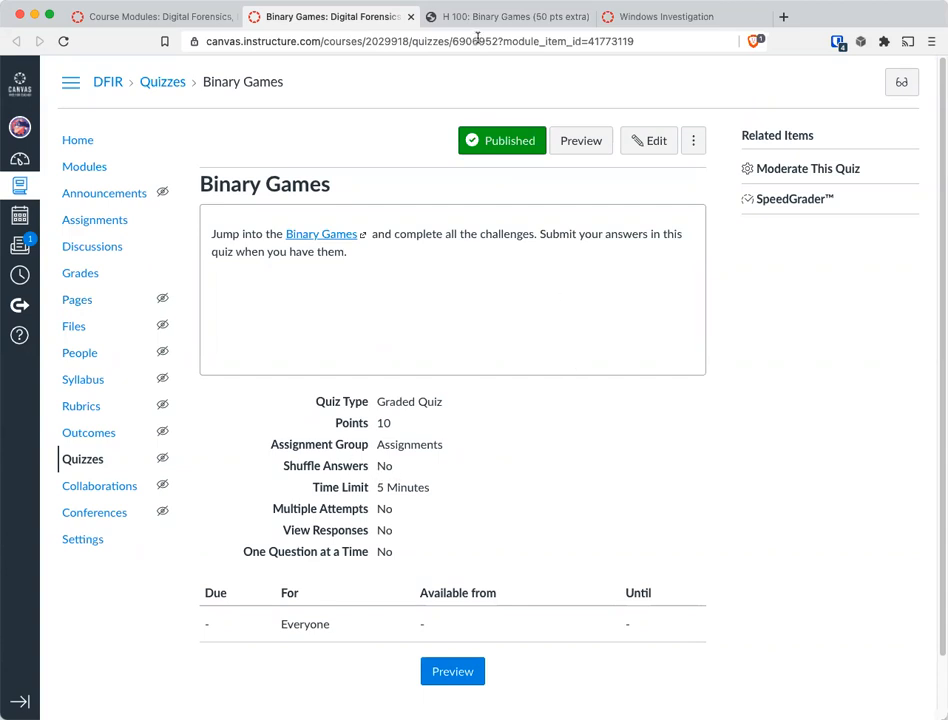
click(504, 16)
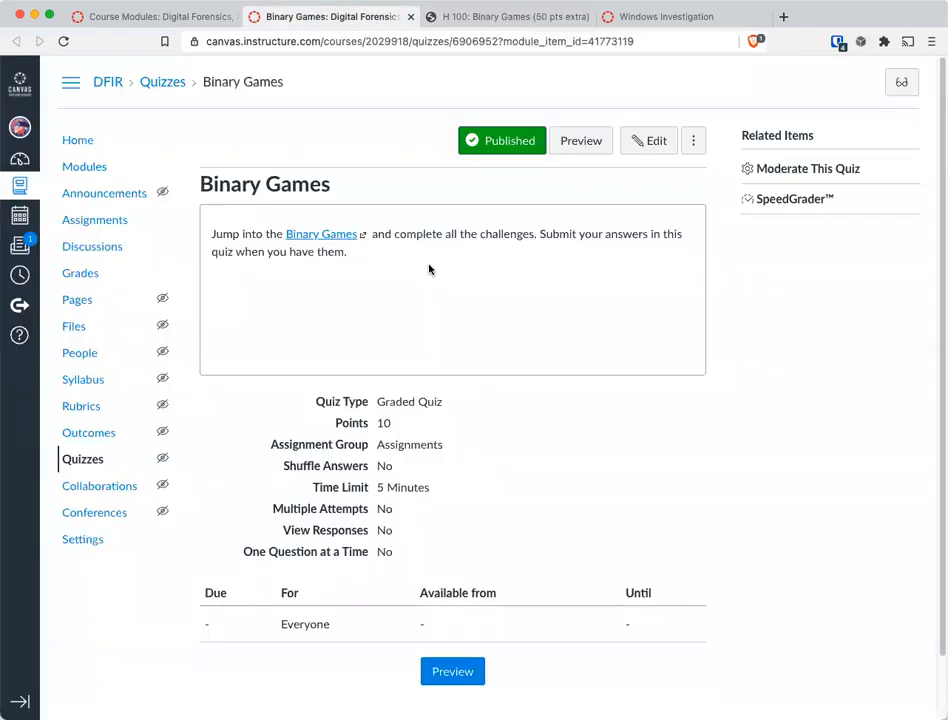
View the Windows Investigation assignment: 20-point file upload accepting docx and pdf
click(316, 16)
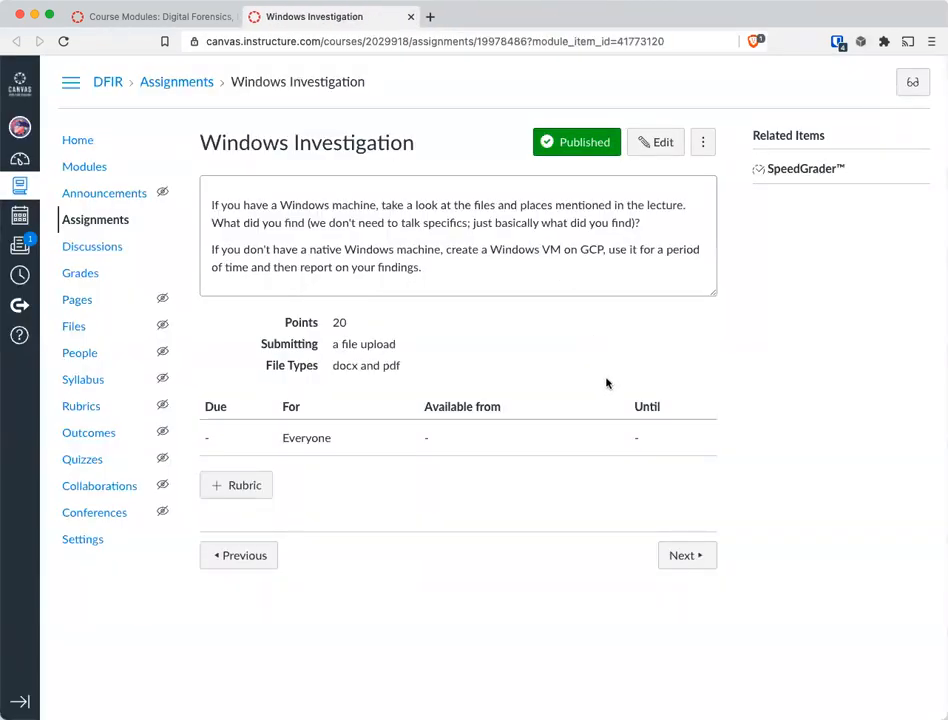
mouse_move(524, 316)
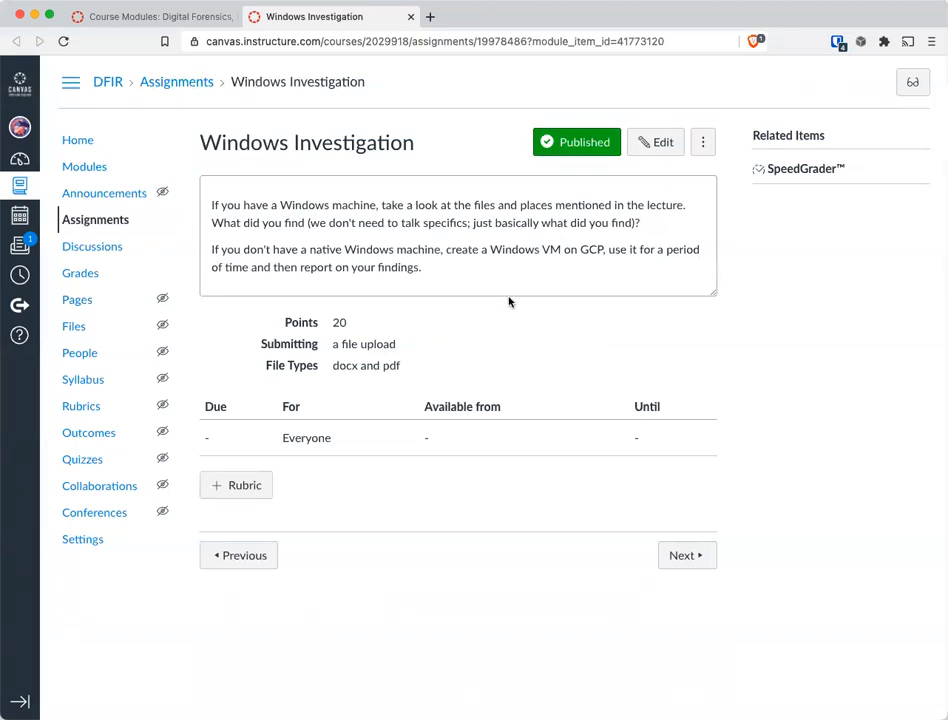
drag(212, 204, 378, 204)
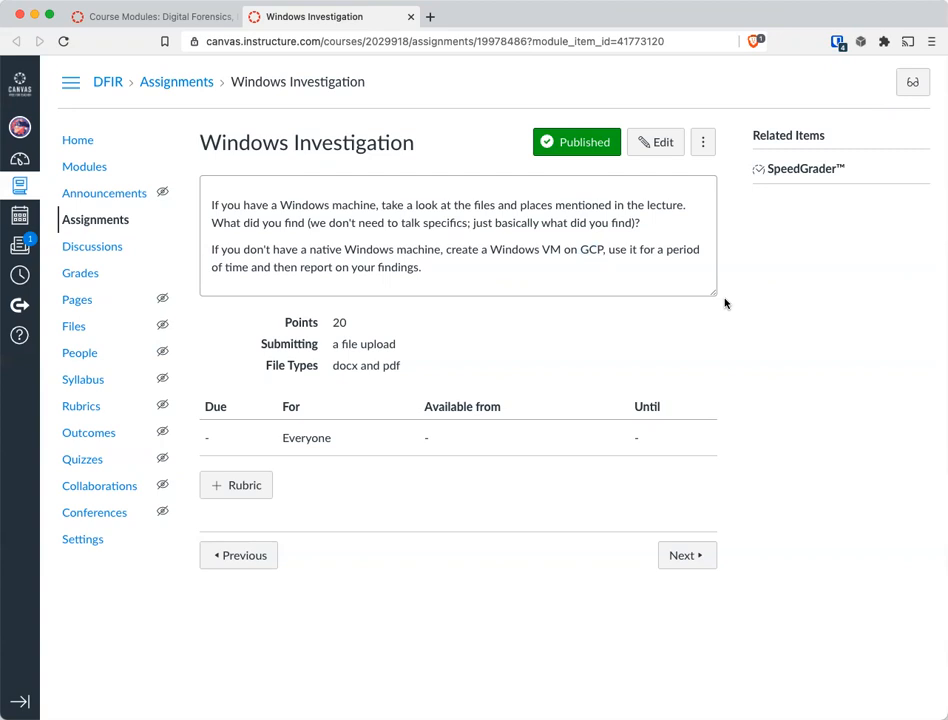
mouse_move(728, 304)
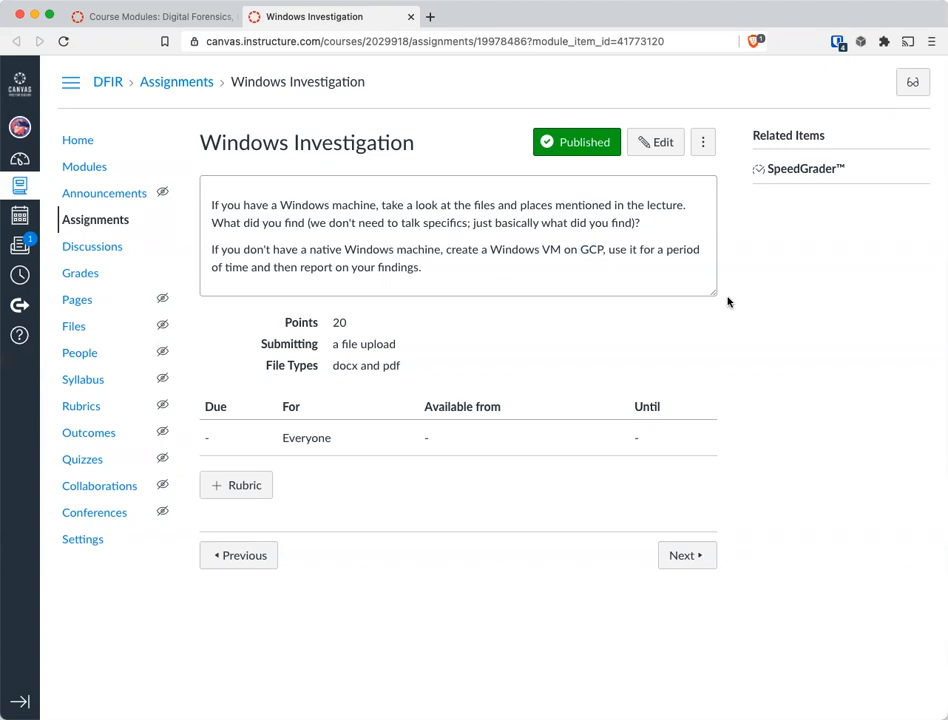
mouse_move(732, 290)
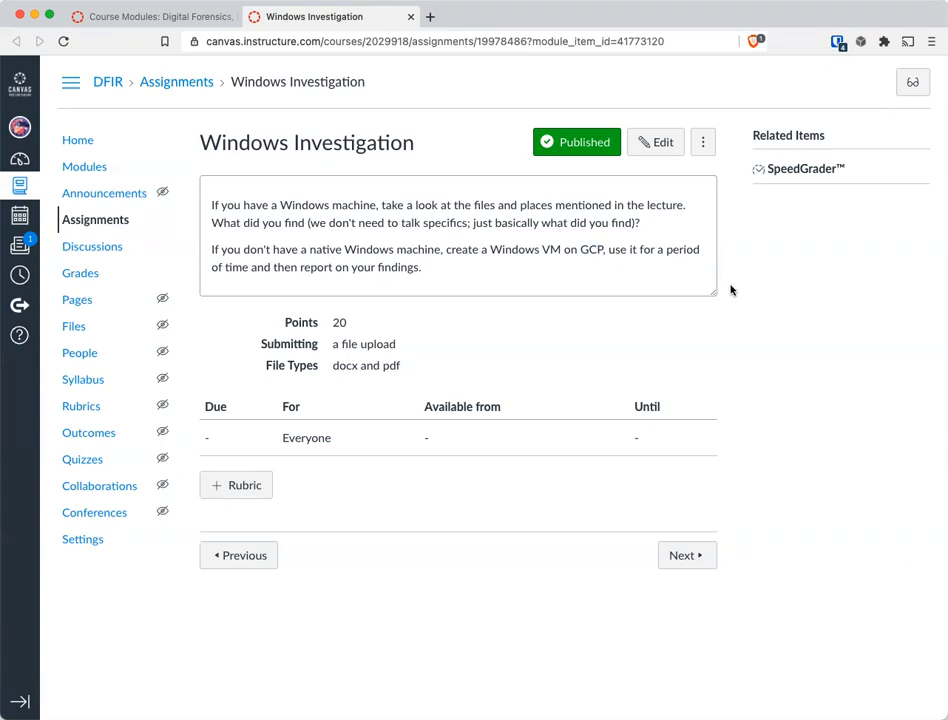
mouse_move(736, 296)
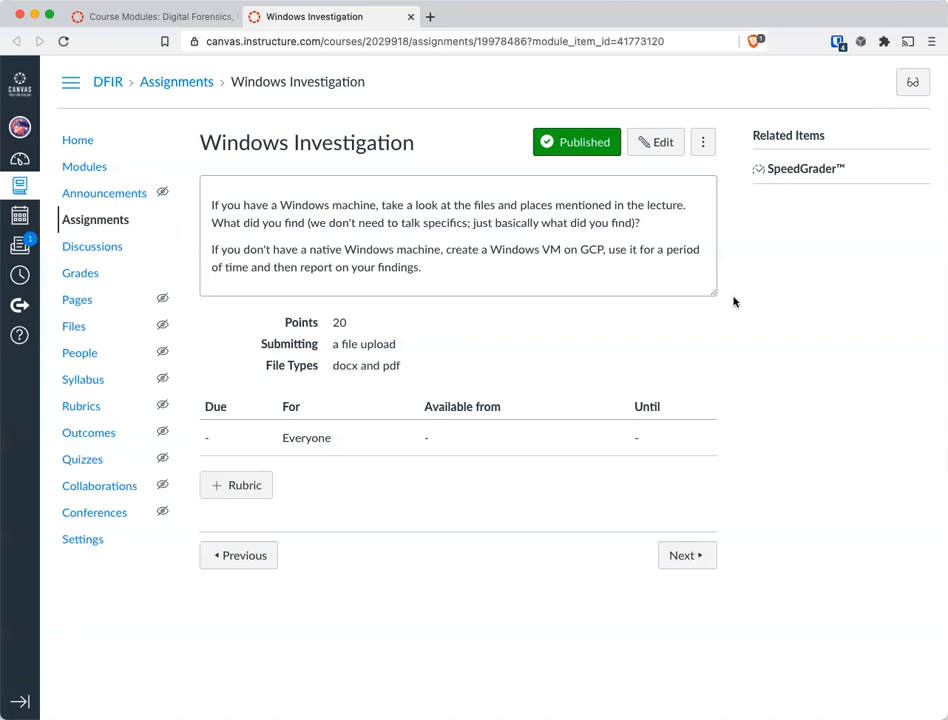
mouse_move(752, 316)
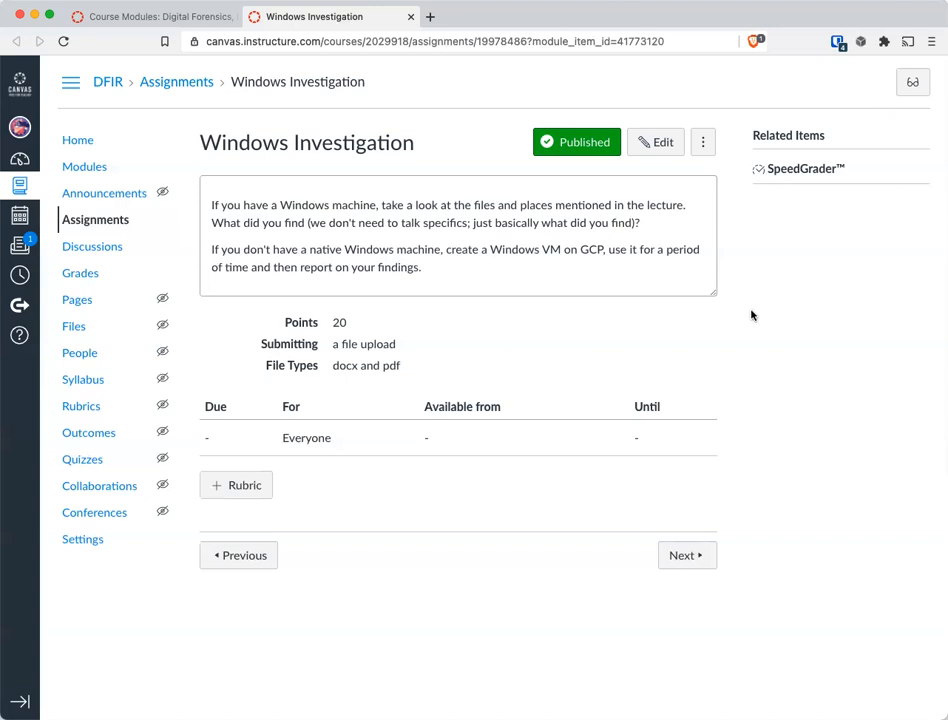